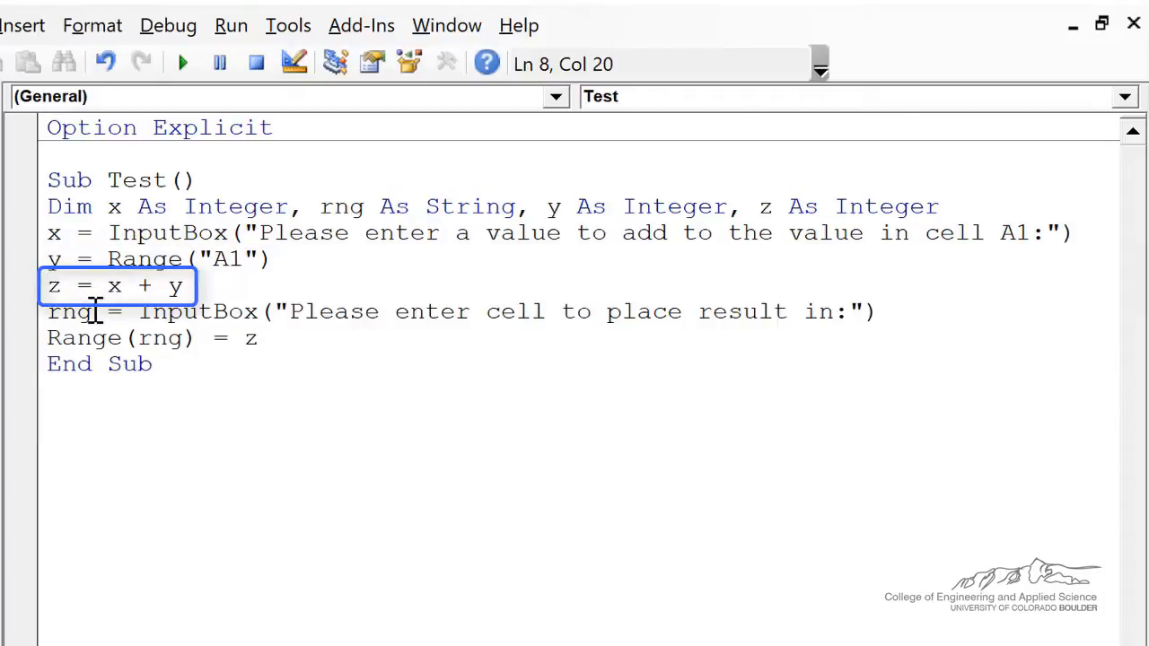
{"action": "mouse_move", "coordinate": [144, 348]}
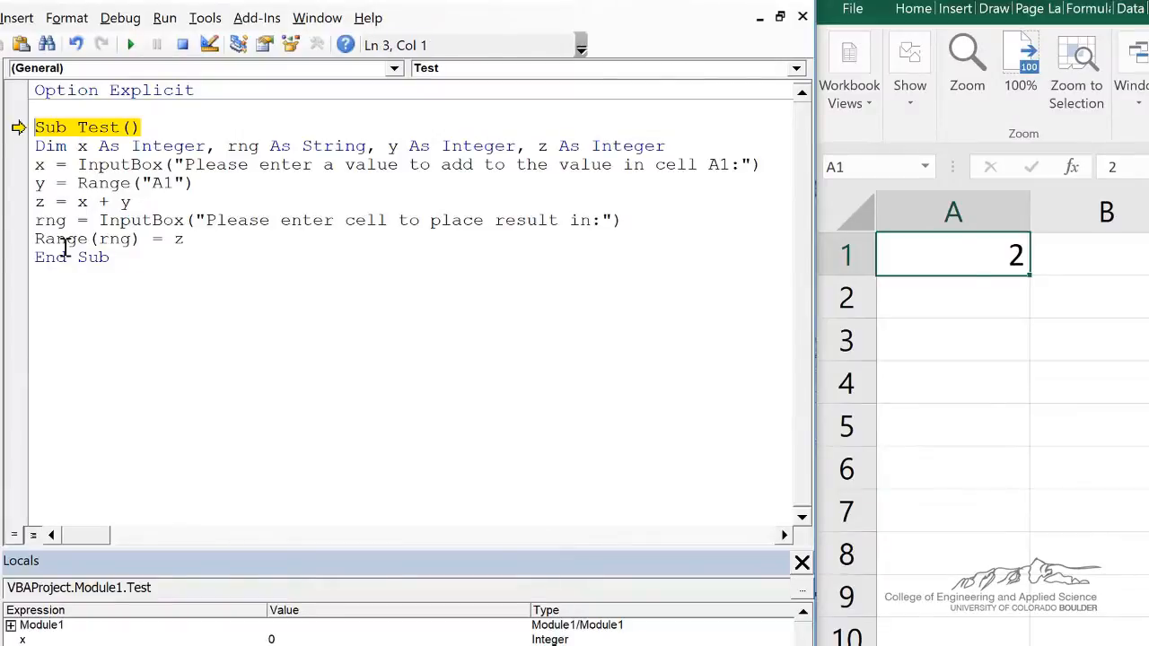
Step the macro, supply 7 as the value to add to A1, and advance to the cell prompt.
{"action": "left_click", "coordinate": [131, 44]}
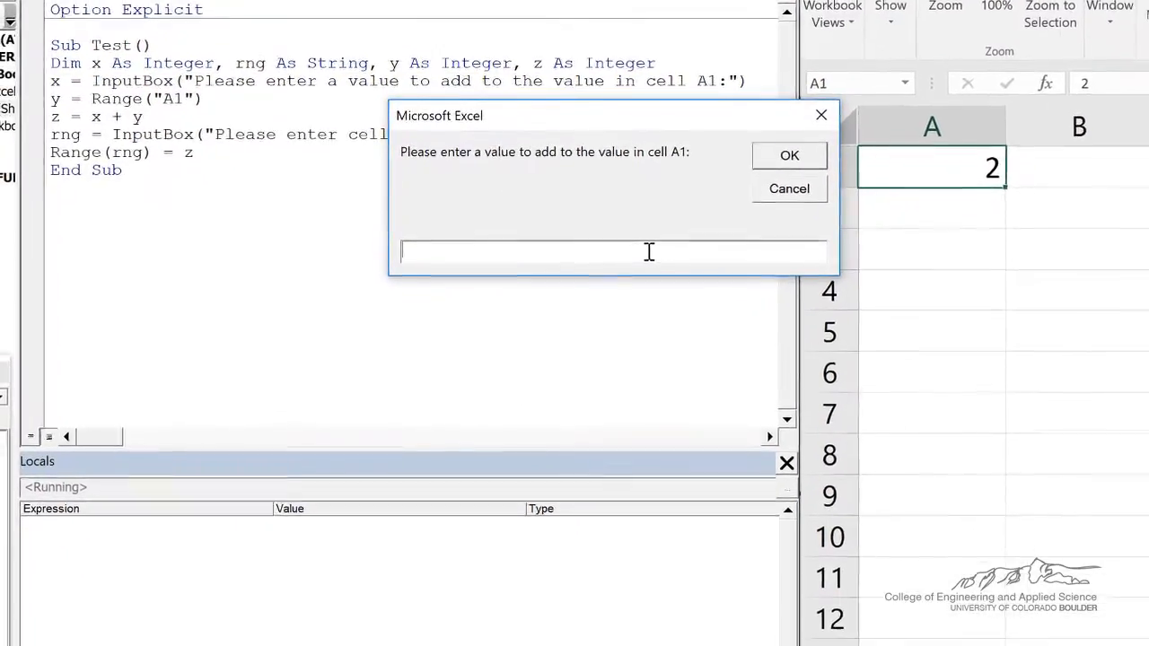
{"action": "left_click", "coordinate": [790, 154]}
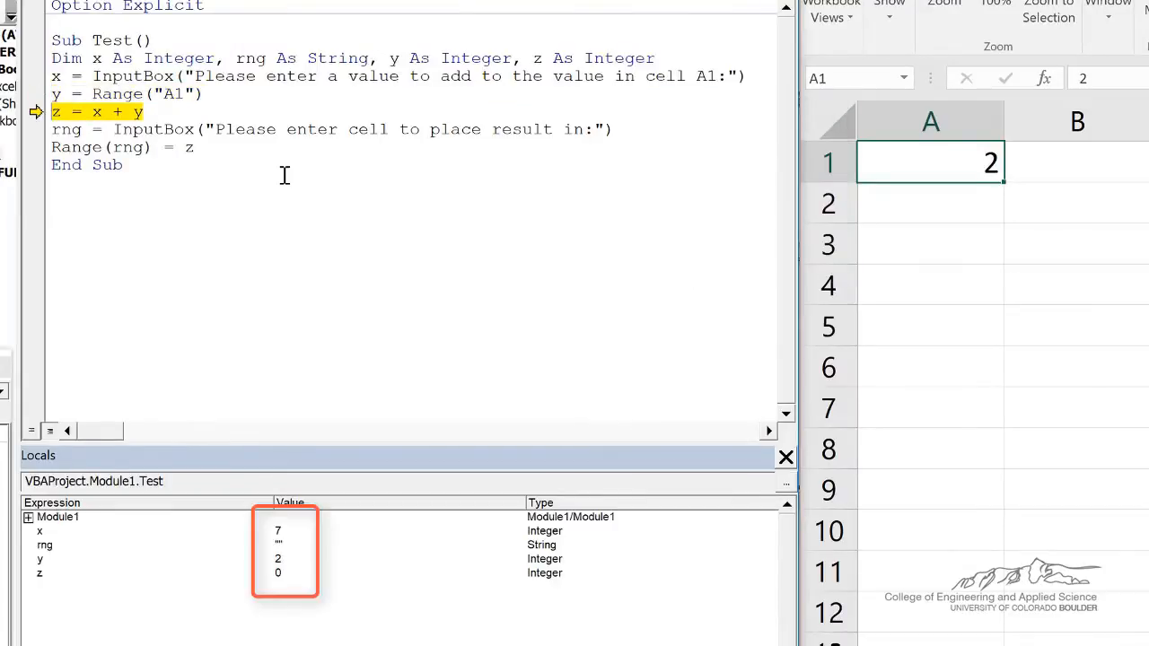
{"action": "mouse_move", "coordinate": [948, 165]}
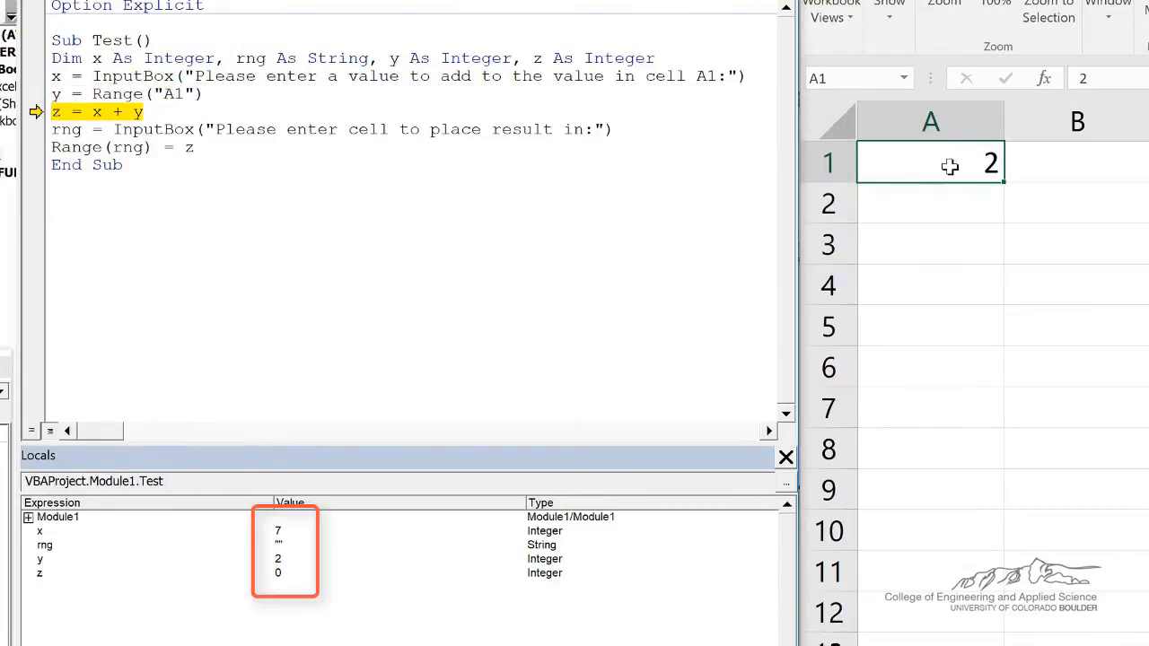
{"action": "key", "text": "F8"}
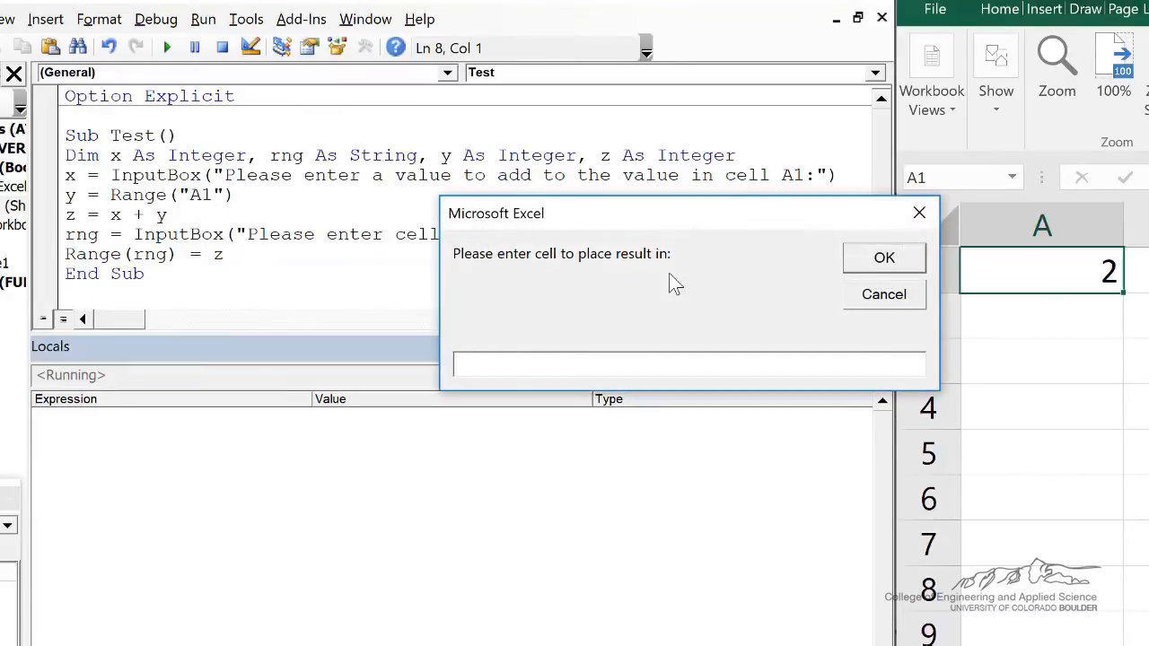
Give B3 as the result cell so the macro writes the sum there.
{"action": "type", "text": "B3"}
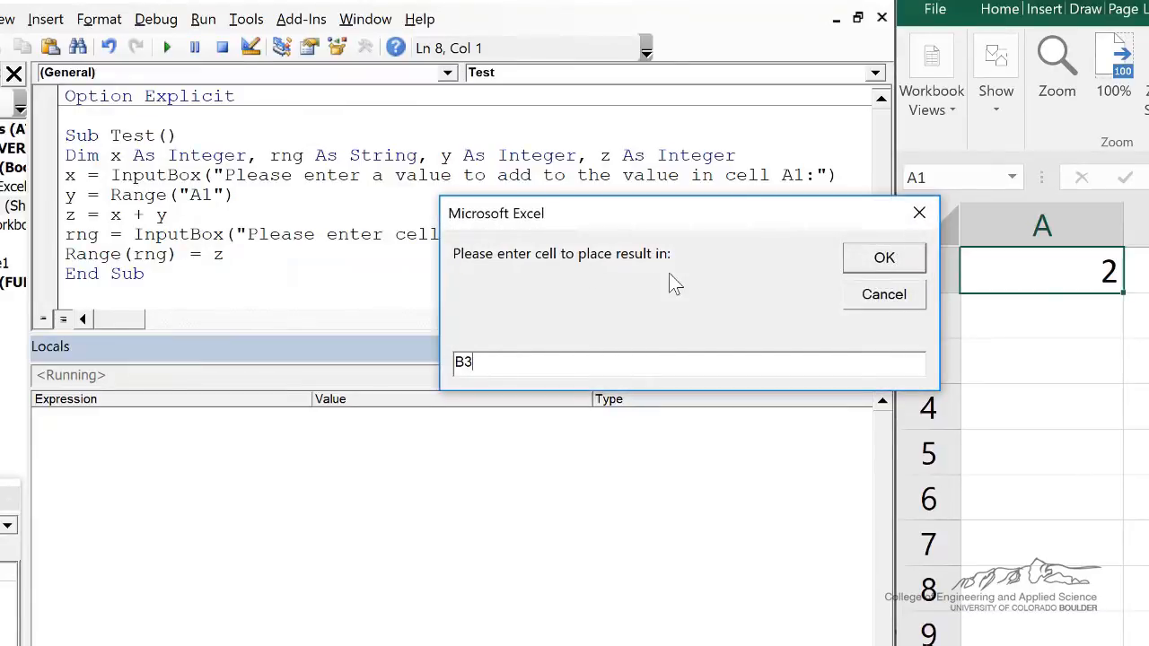
{"action": "left_click", "coordinate": [883, 259]}
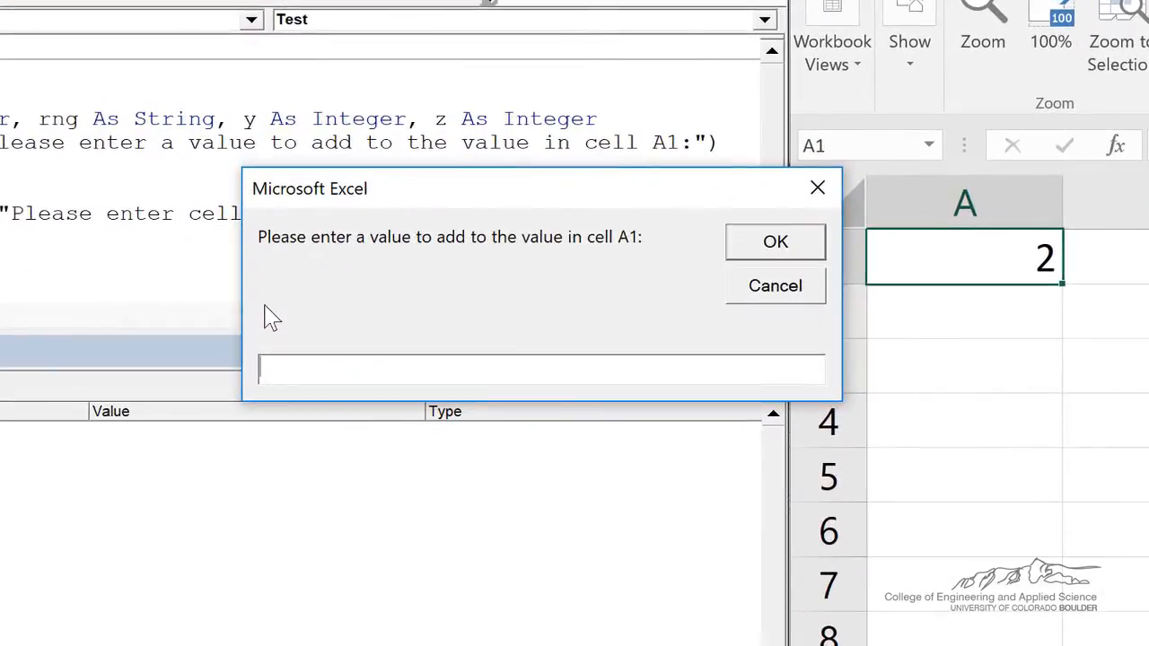
Supply 4 as the value to add to A1 in the rerun, making z equal 6.
{"action": "left_click", "coordinate": [776, 241]}
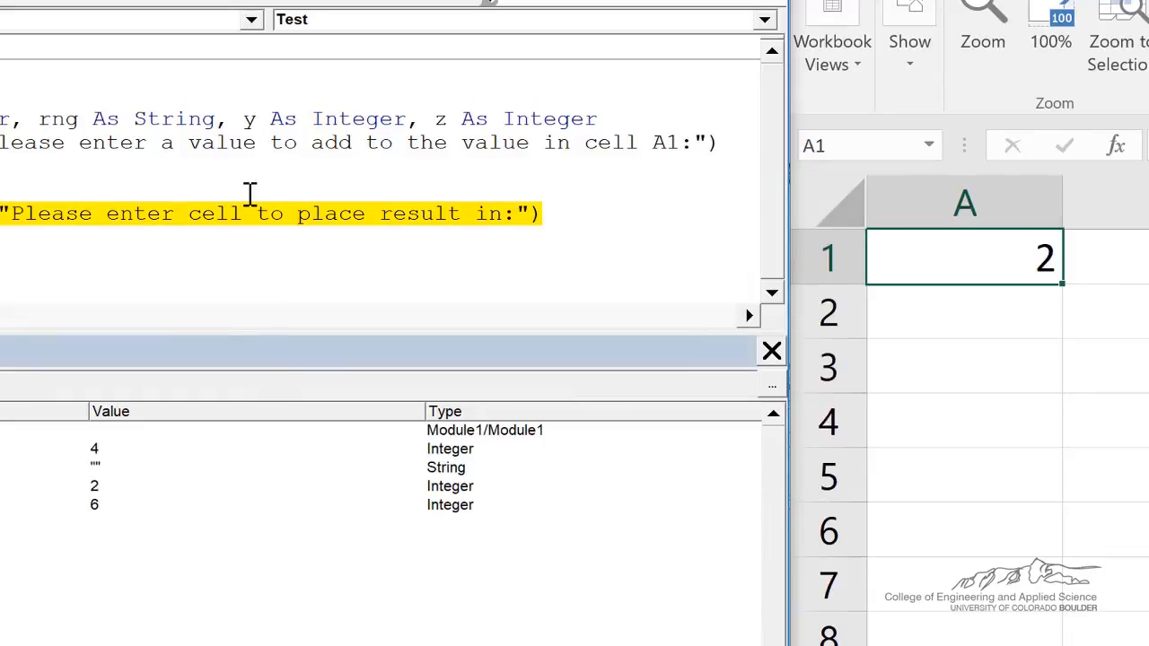
{"action": "mouse_move", "coordinate": [978, 265]}
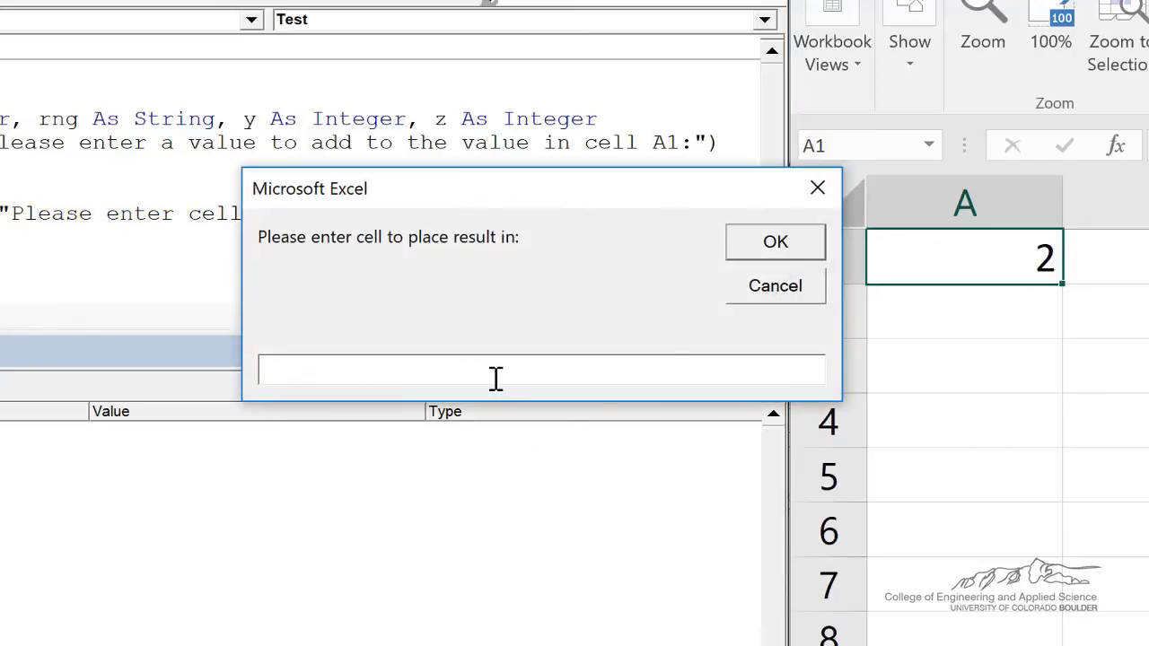
Give A4:C7 as the result range so the sum 6 fills every cell.
{"action": "type", "text": "A4"}
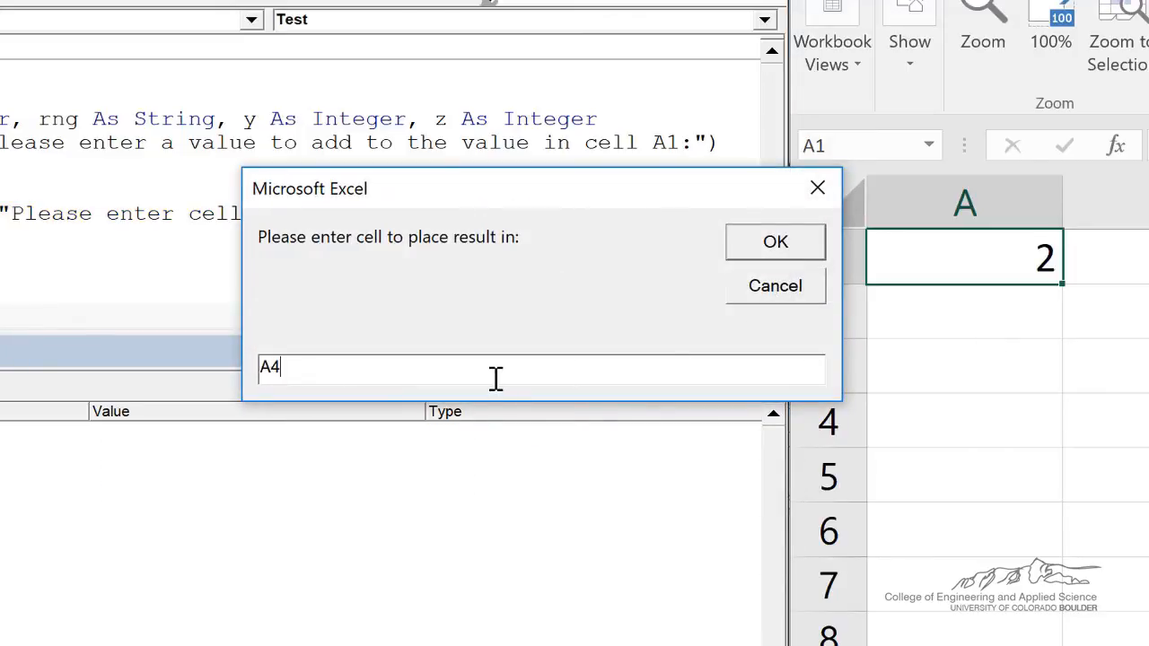
{"action": "type", "text": ":C"}
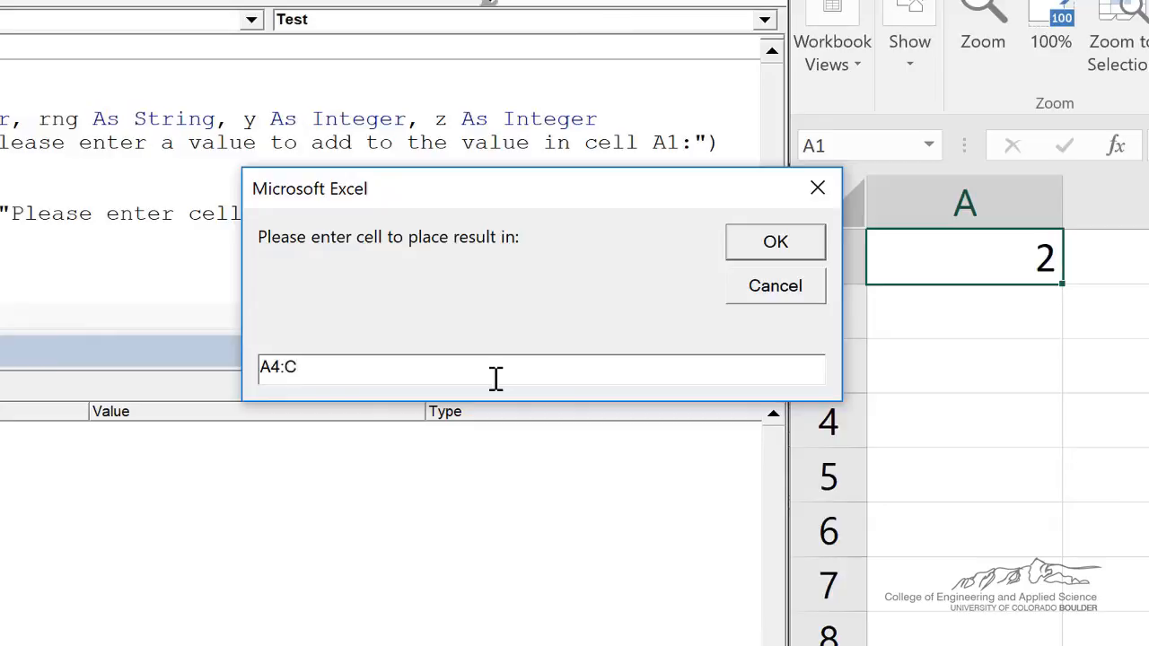
{"action": "type", "text": "7"}
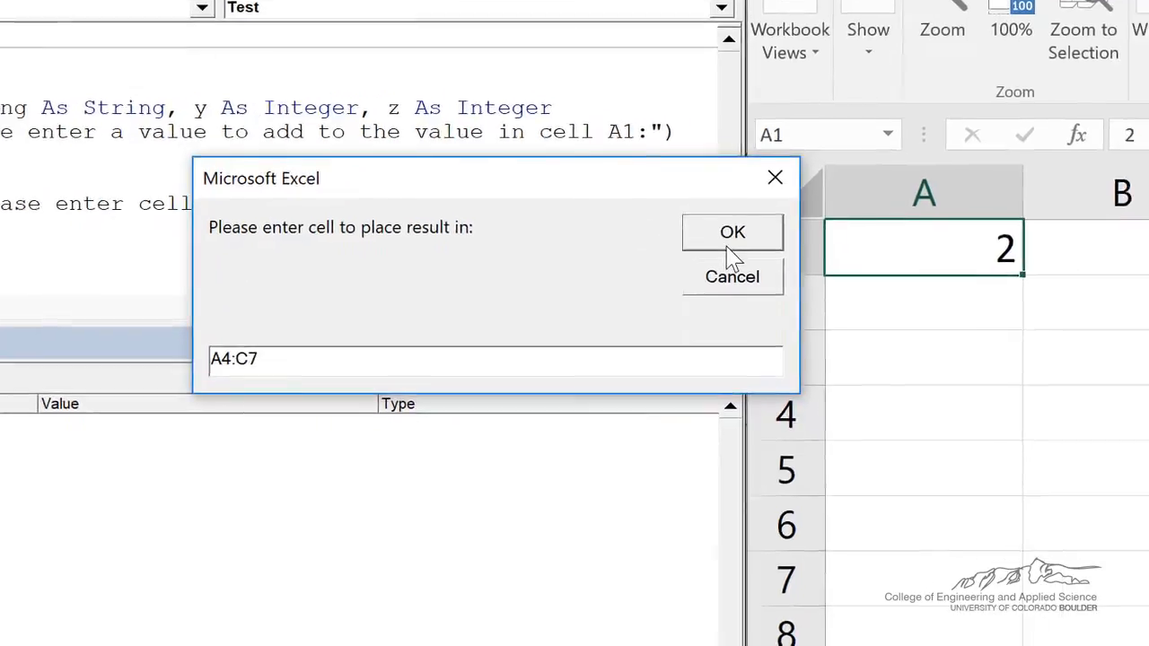
{"action": "left_click", "coordinate": [733, 231]}
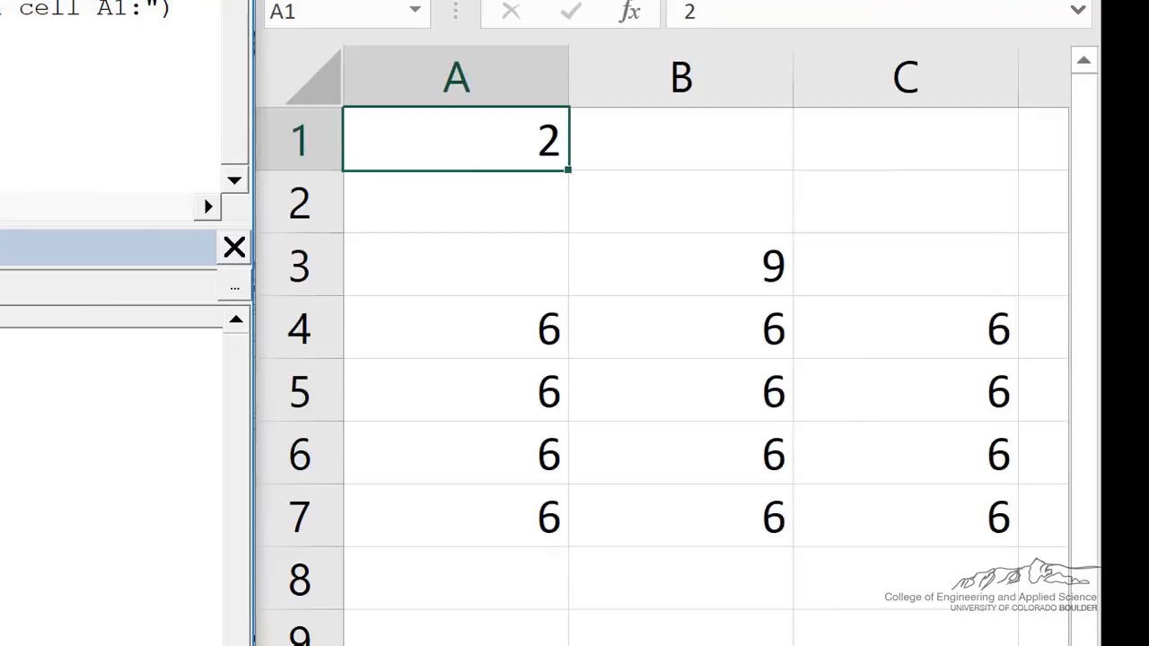